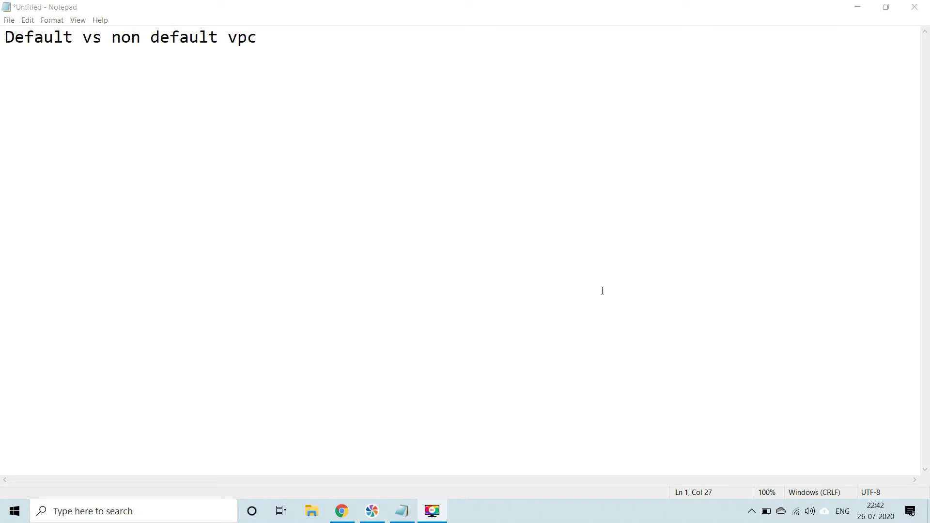
{"action": "mouse_move", "coordinate": [426, 148]}
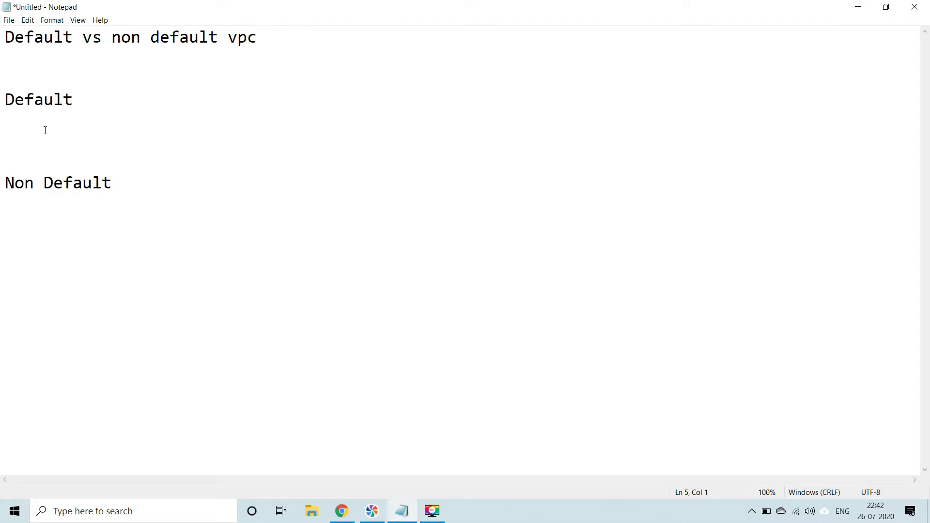
Note 'AWS Managed VPC' under the Default heading and position below Non Default.
{"action": "type", "text": "AWS Manage"}
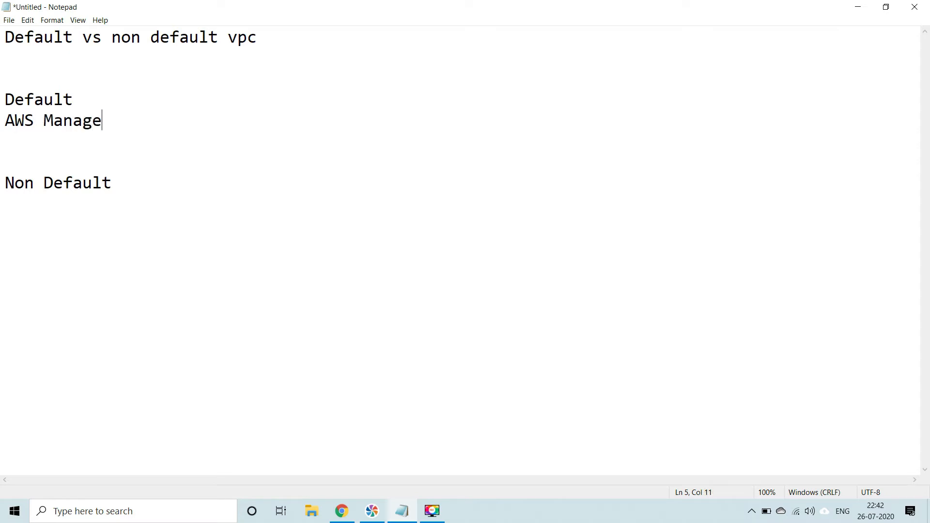
{"action": "type", "text": "d VPC"}
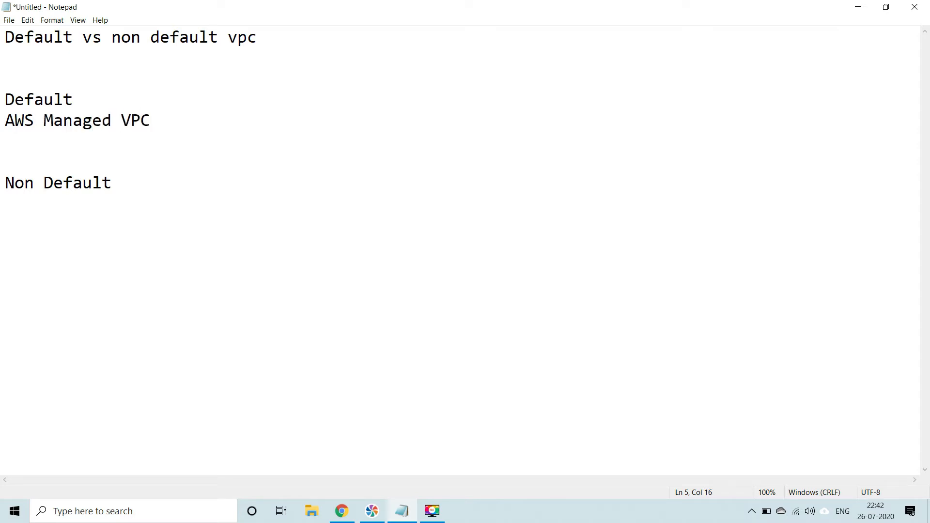
{"action": "left_click", "coordinate": [151, 120]}
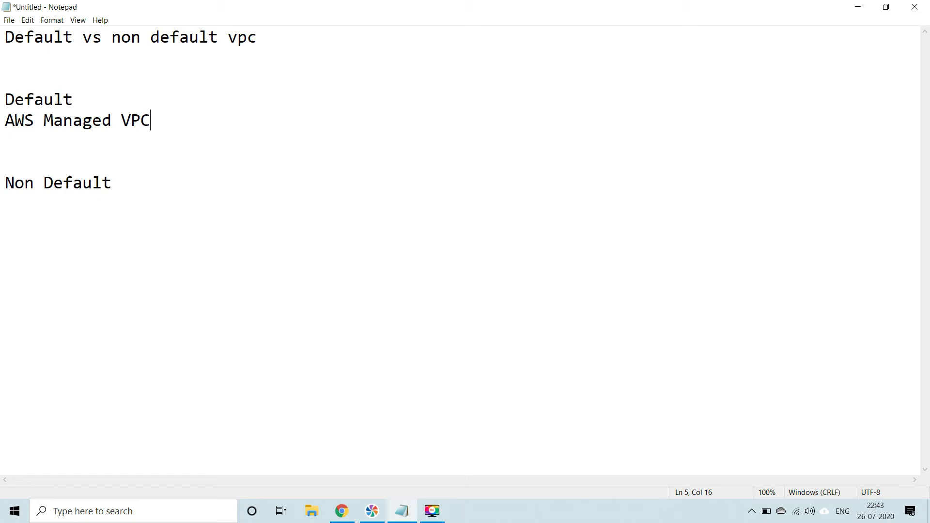
{"action": "left_click", "coordinate": [182, 146]}
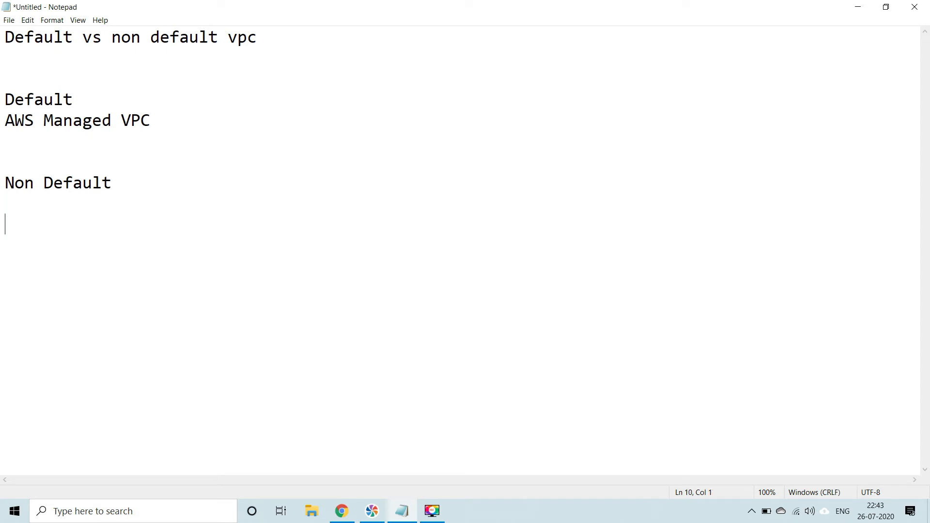
Write 'Managed by customer' under the Non Default heading.
{"action": "type", "text": "Managed by"}
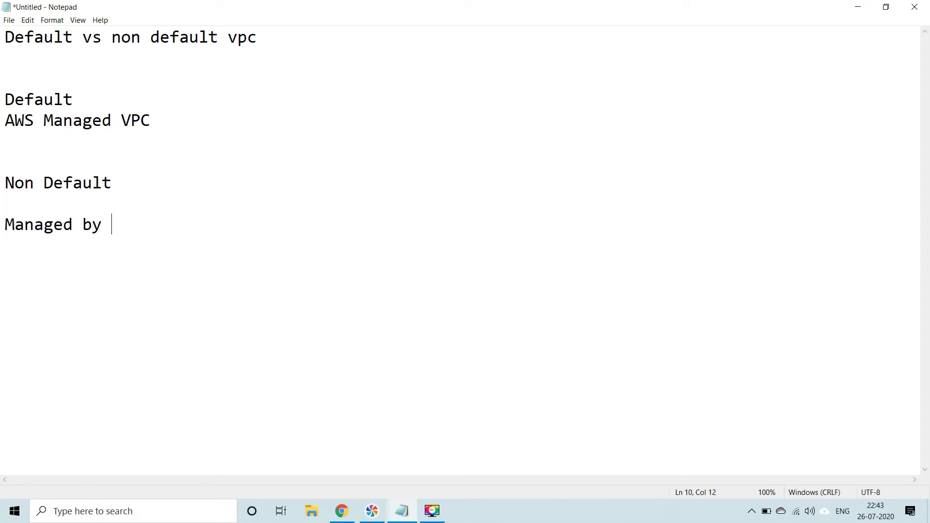
{"action": "type", "text": "customer"}
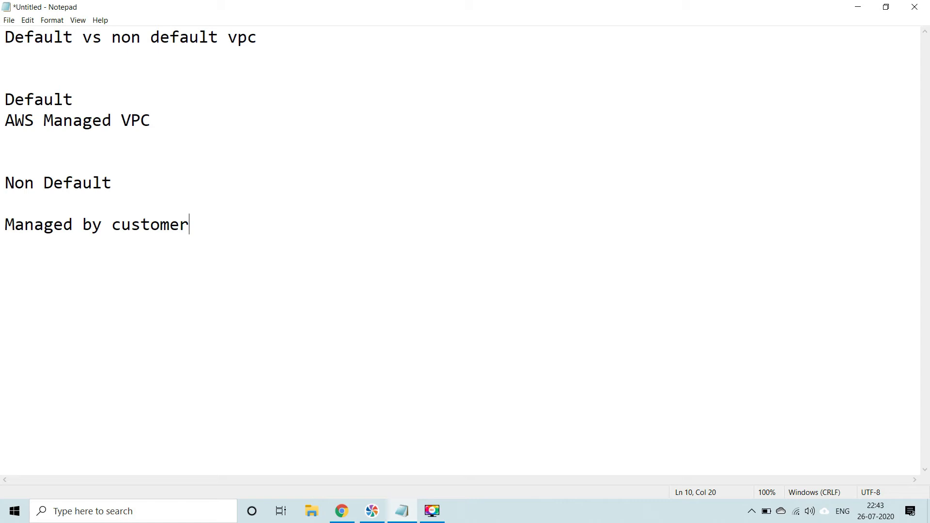
{"action": "mouse_move", "coordinate": [382, 323]}
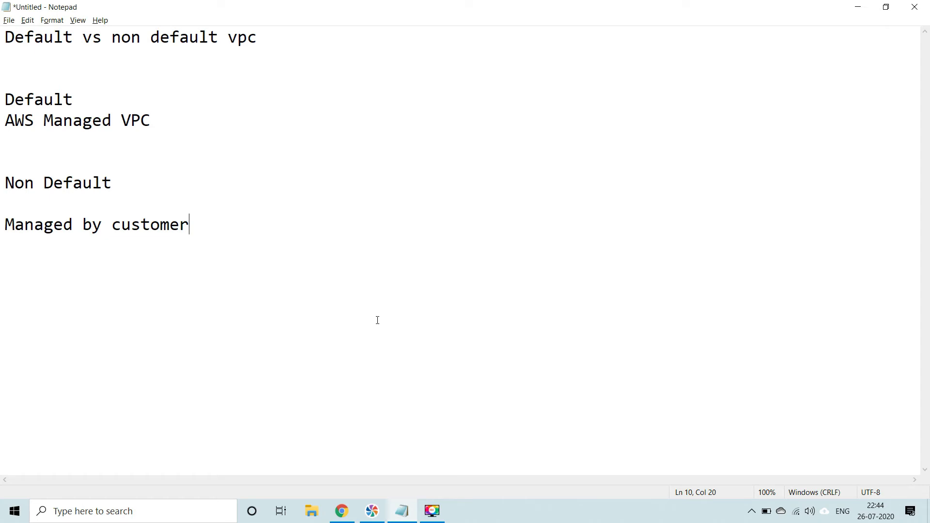
Add 'Only Public Subnet' under Default and 'Self manage subnet' under Non Default.
{"action": "left_click", "coordinate": [63, 149]}
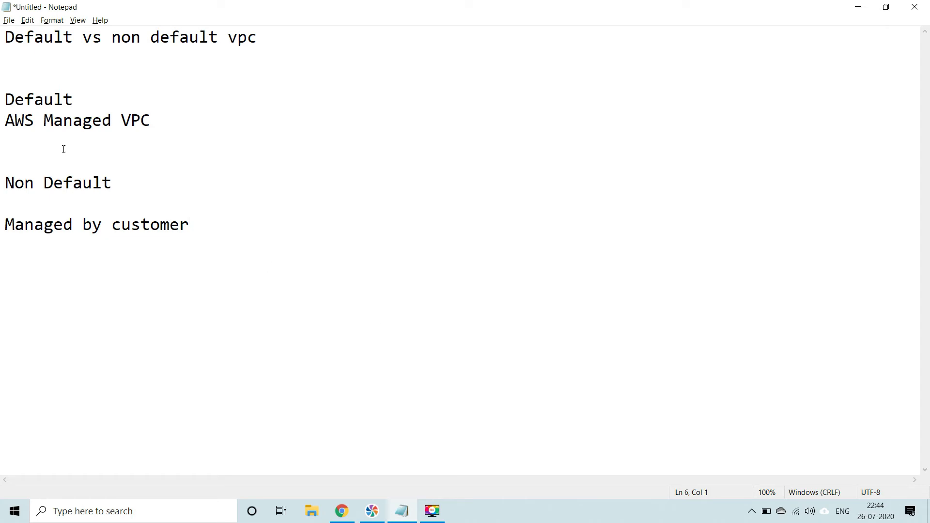
{"action": "type", "text": "Only Public Su"}
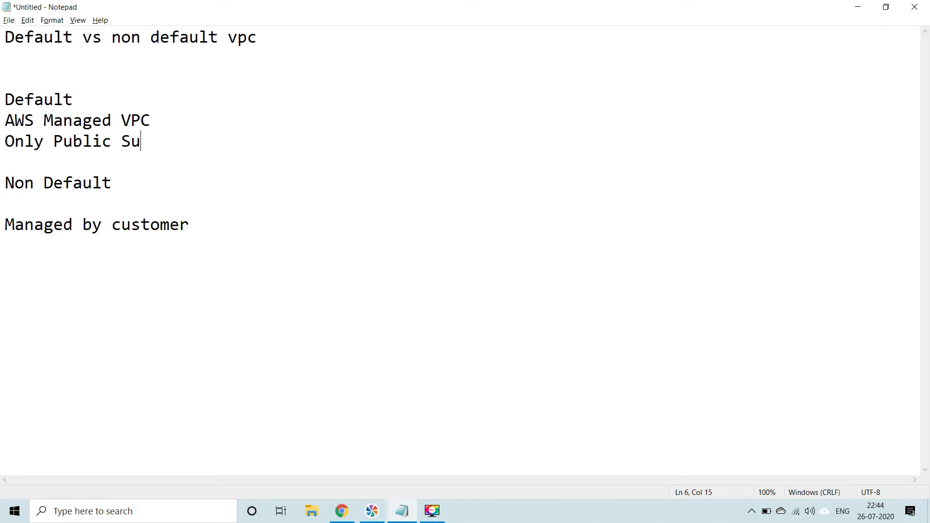
{"action": "type", "text": "bnet"}
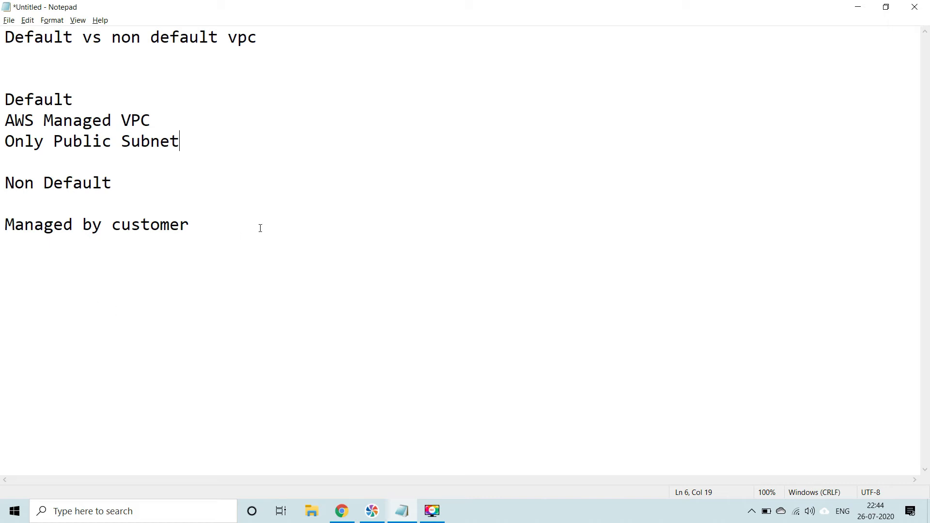
{"action": "key", "text": "enter"}
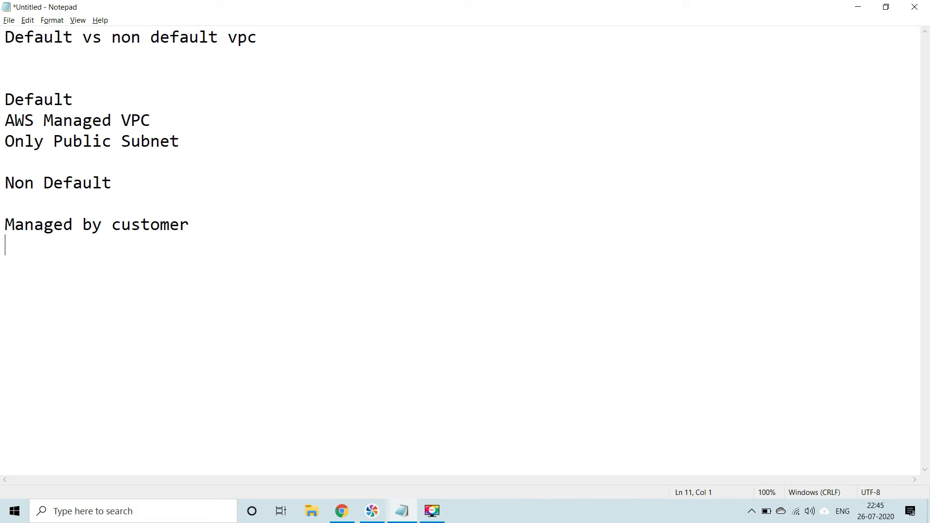
{"action": "type", "text": "Self mana"}
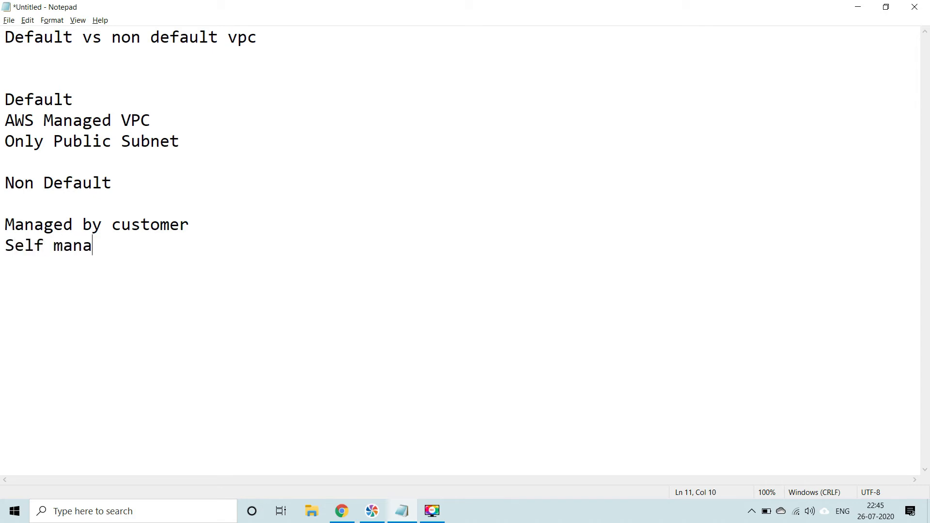
{"action": "type", "text": "ge subnet"}
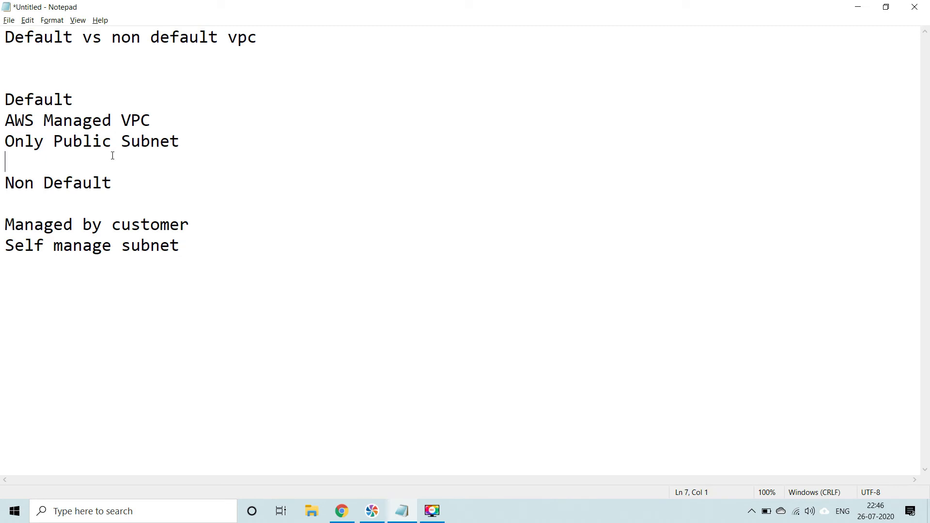
Add 'Public ip gets created' under Default and 'No Concept of Public IP' under Non Default.
{"action": "key", "text": "Enter"}
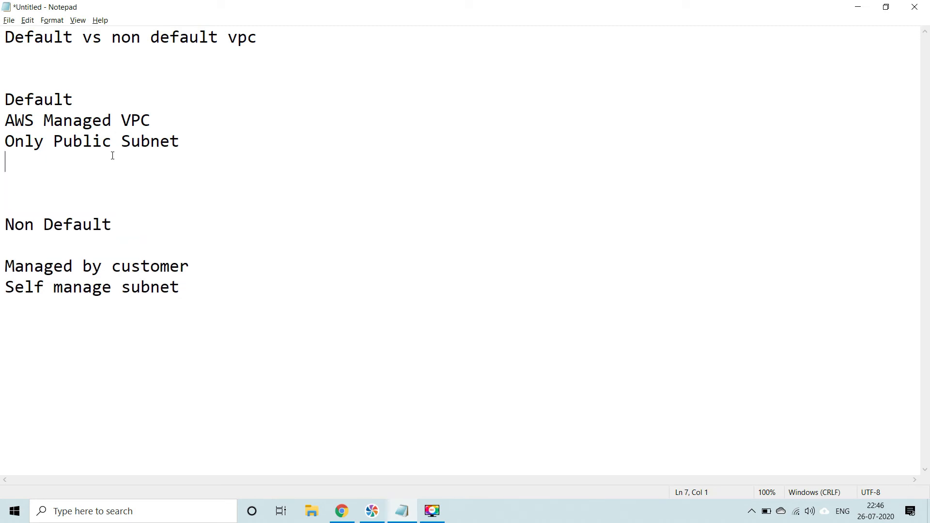
{"action": "type", "text": "Public ip"}
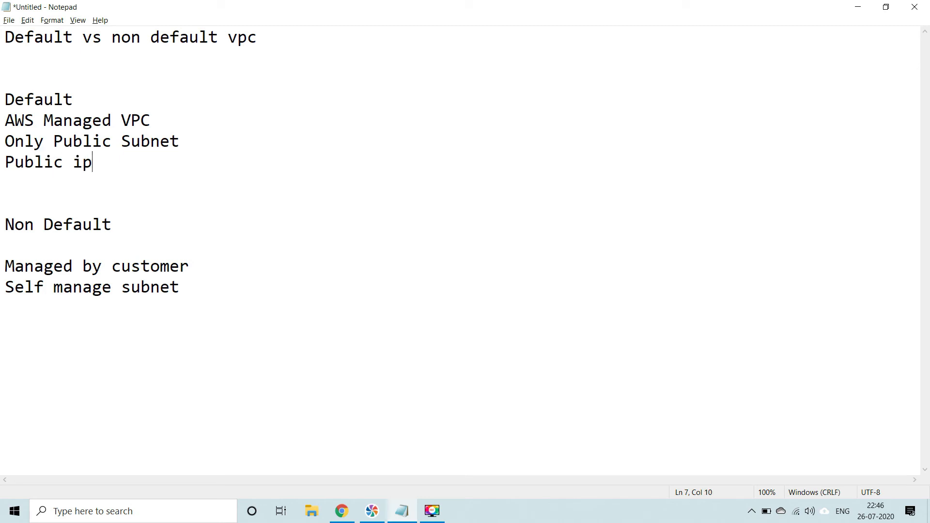
{"action": "type", "text": "gets"}
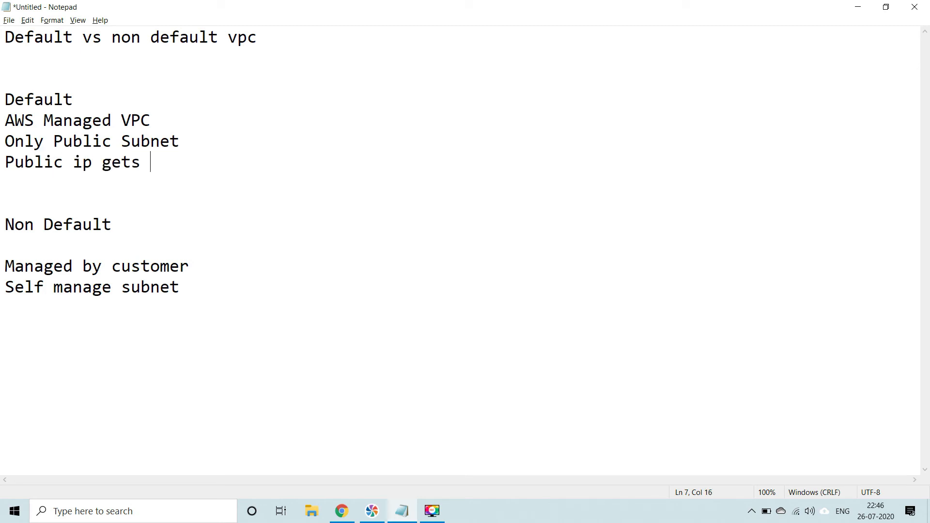
{"action": "type", "text": "created"}
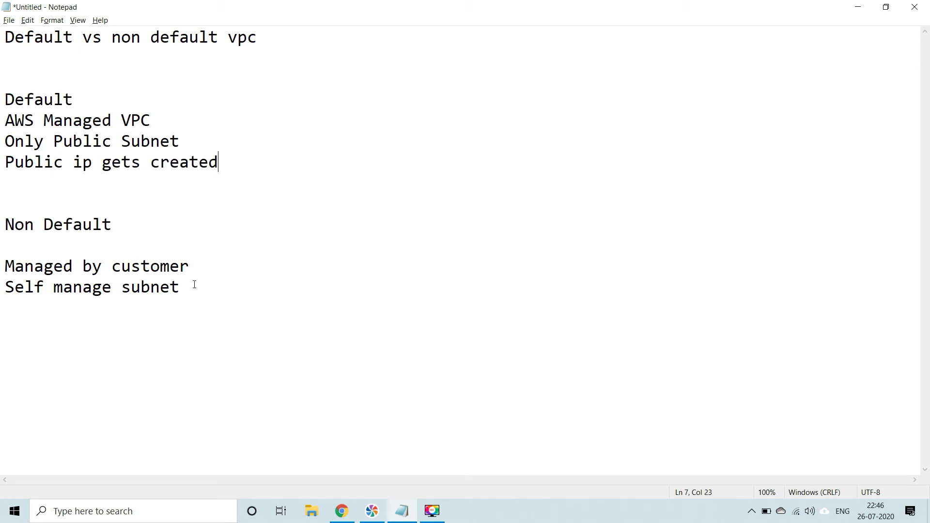
{"action": "type", "text": "No Concept of P"}
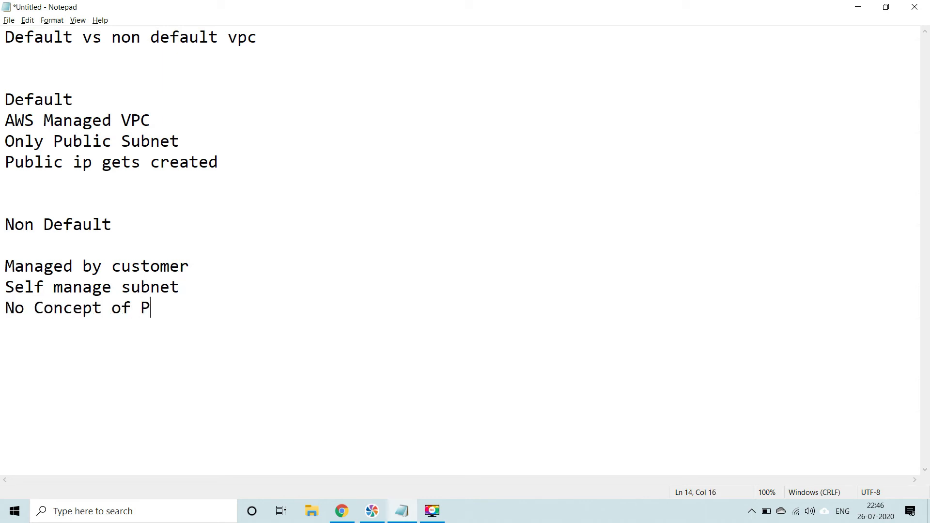
{"action": "type", "text": "ublic IP"}
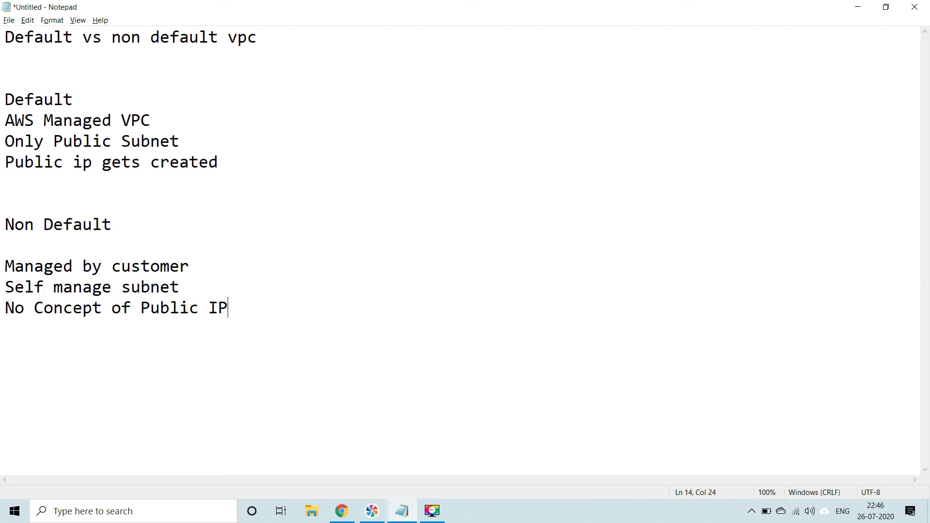